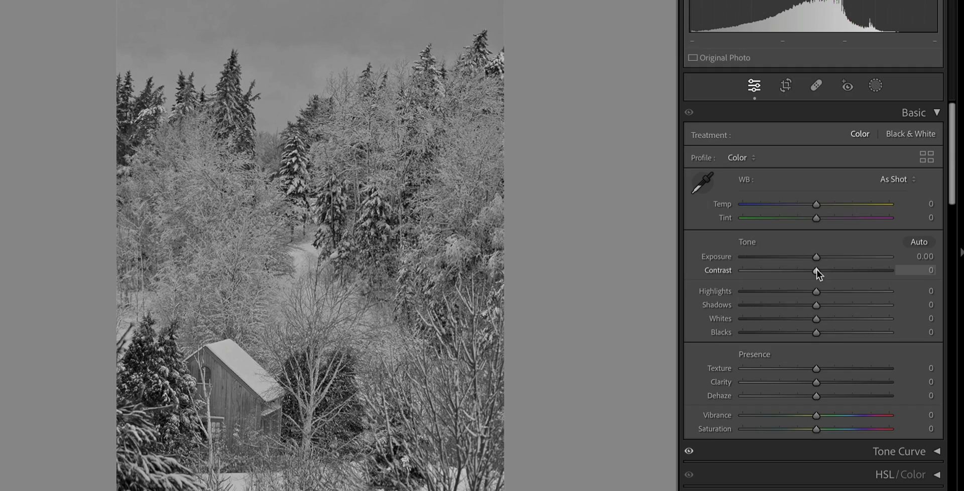
Raise the snowy forest photo's Contrast slider to around +82
drag(817, 270, 831, 270)
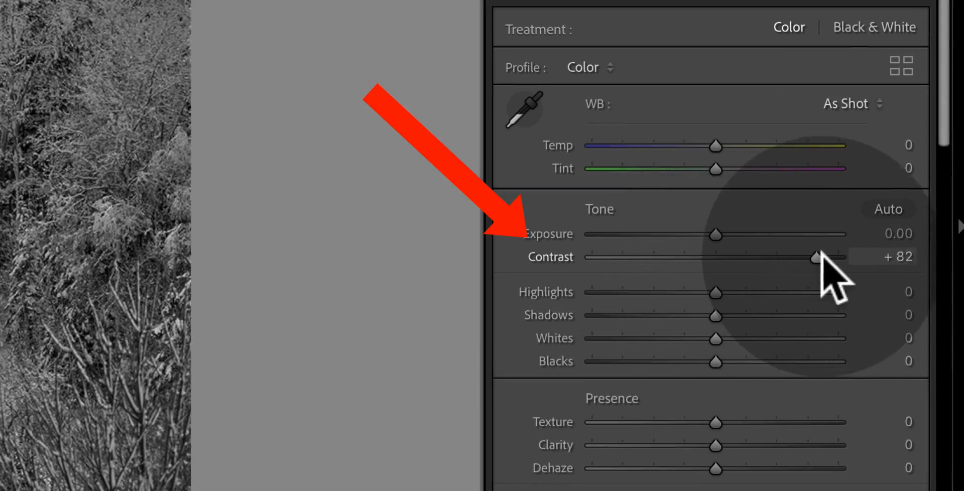
drag(831, 256, 905, 268)
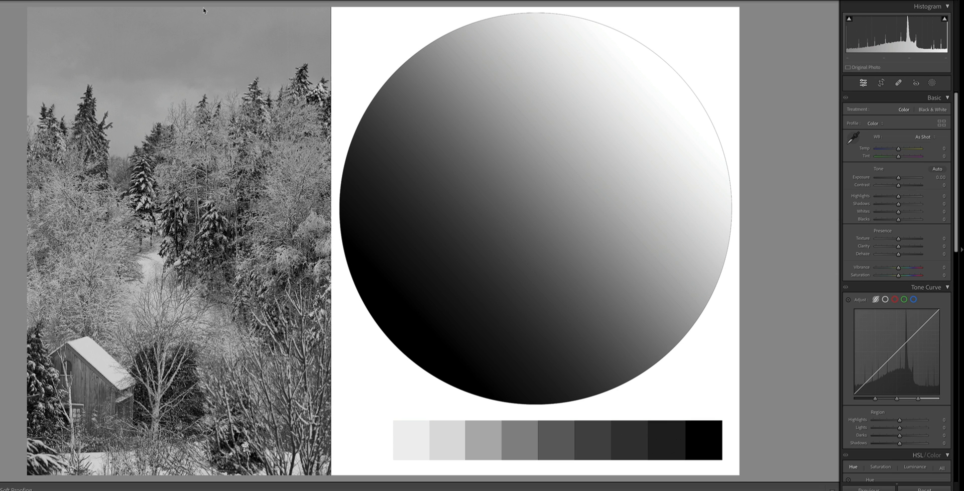
mouse_move(899, 57)
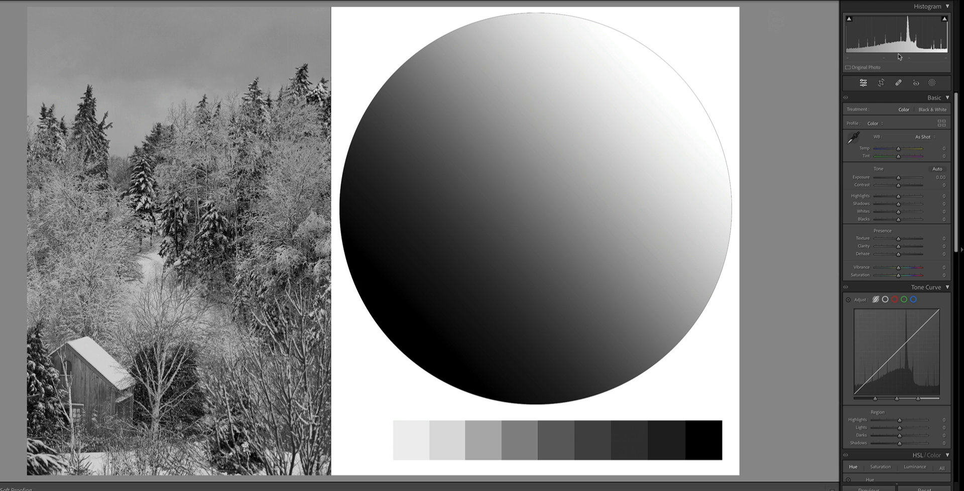
mouse_move(899, 53)
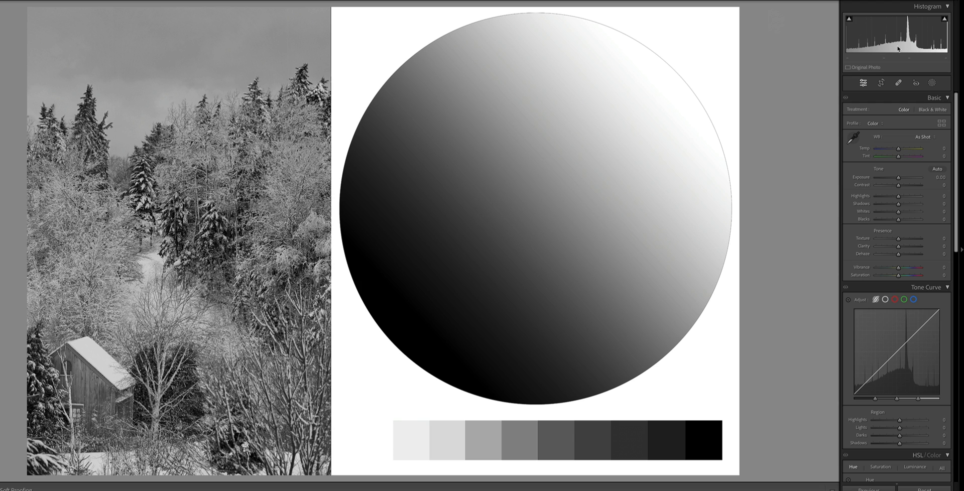
mouse_move(906, 49)
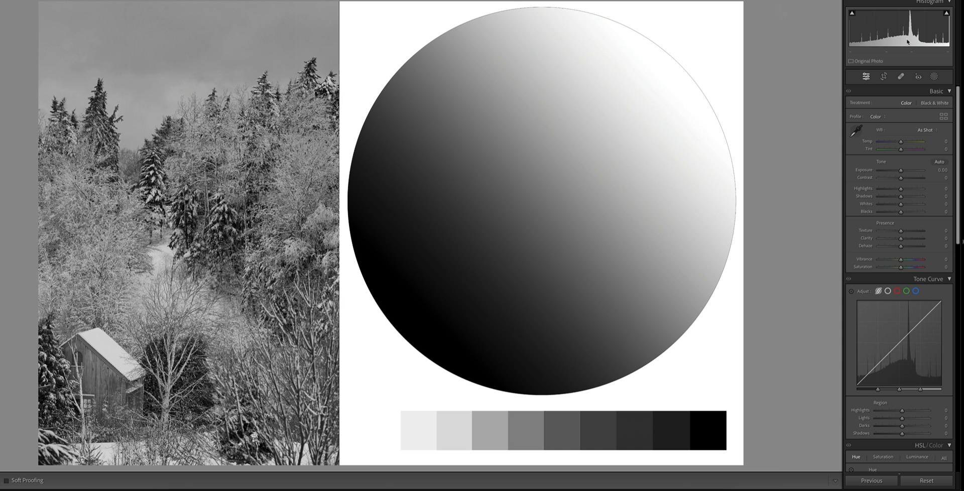
mouse_move(240, 229)
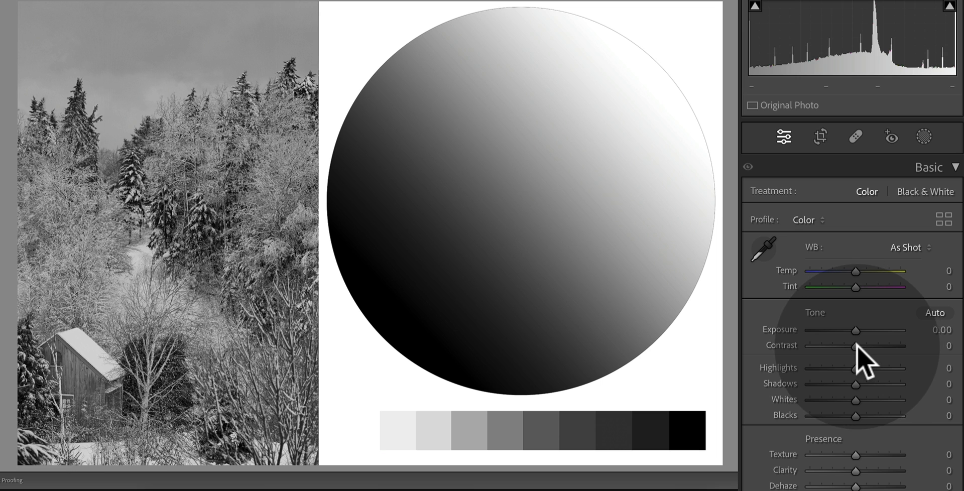
Push Contrast fully to +100 for maximum light-dark separation
drag(853, 346, 903, 345)
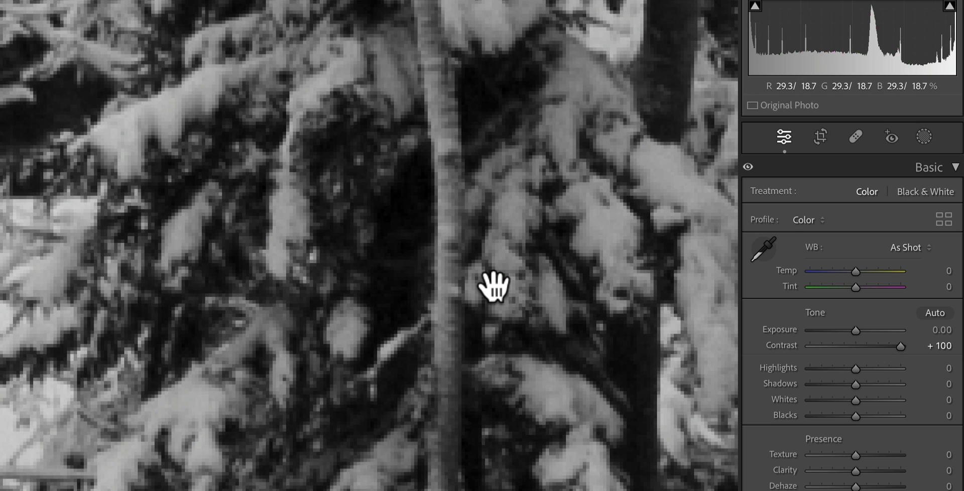
mouse_move(443, 314)
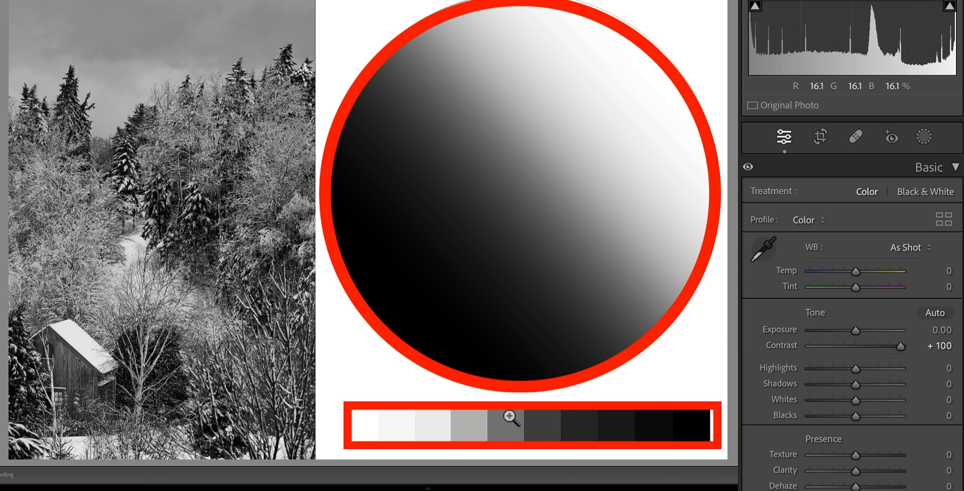
mouse_move(727, 334)
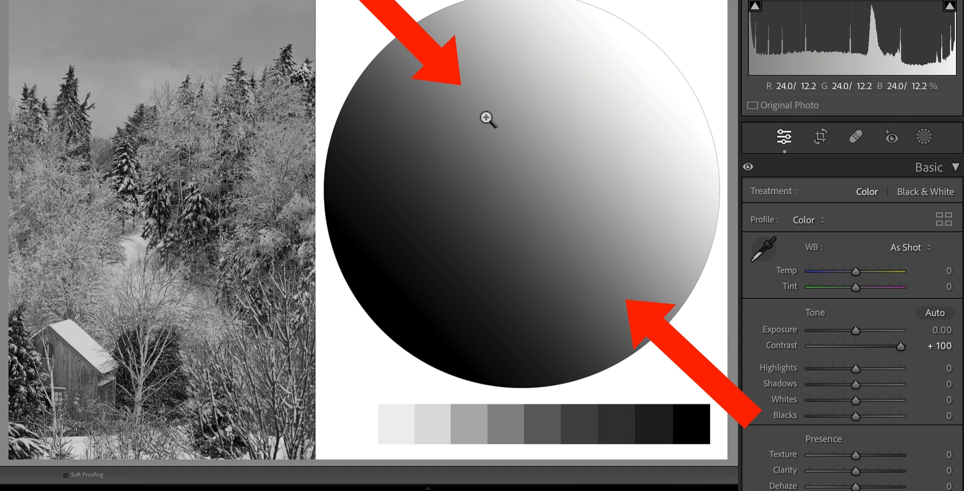
mouse_move(588, 185)
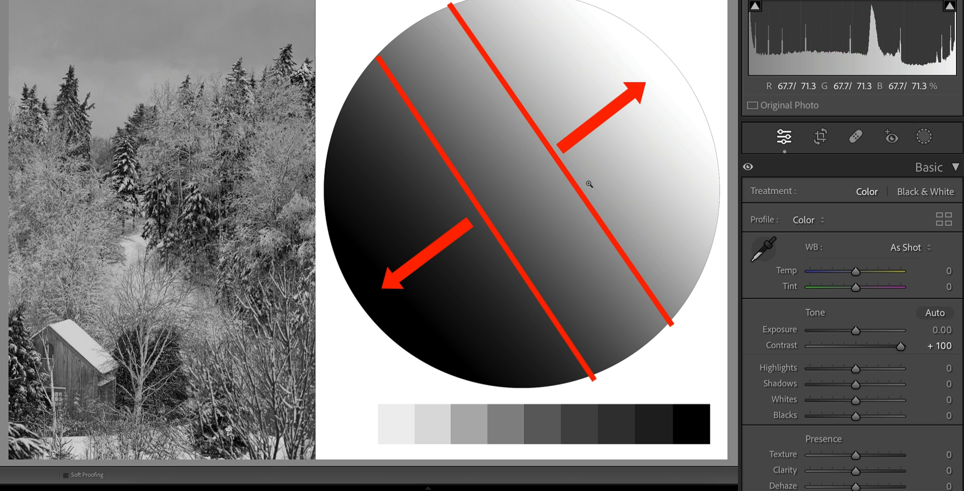
mouse_move(474, 176)
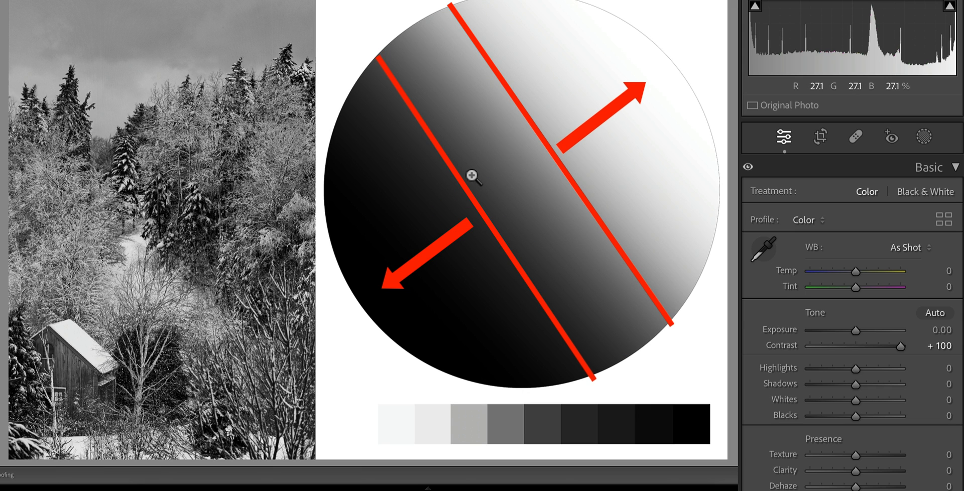
mouse_move(495, 147)
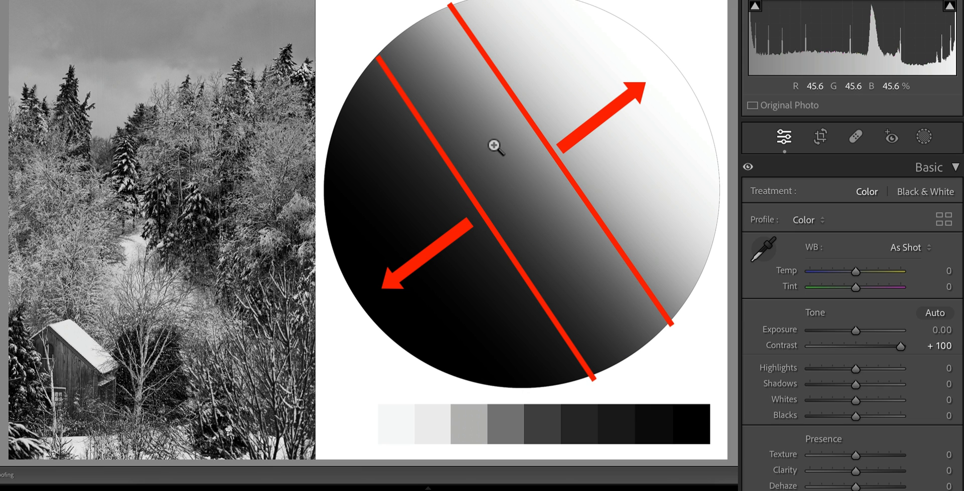
mouse_move(324, 171)
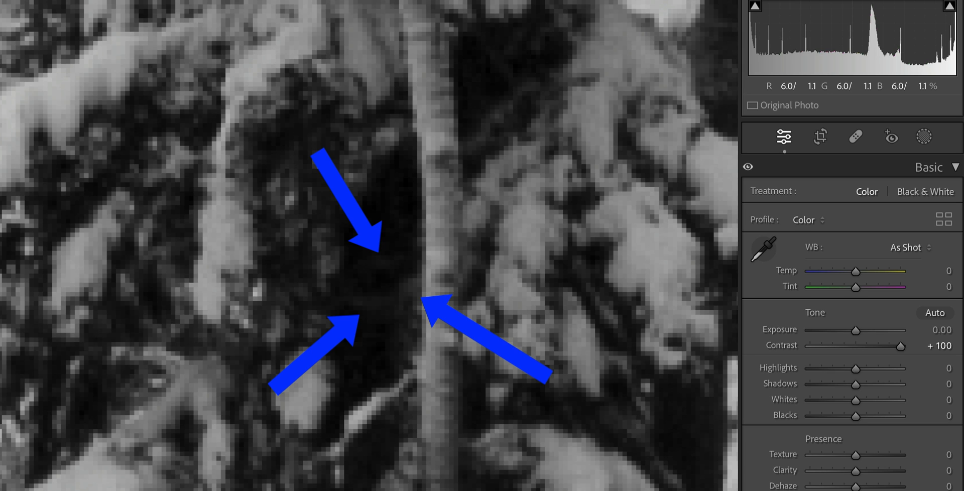
mouse_move(363, 308)
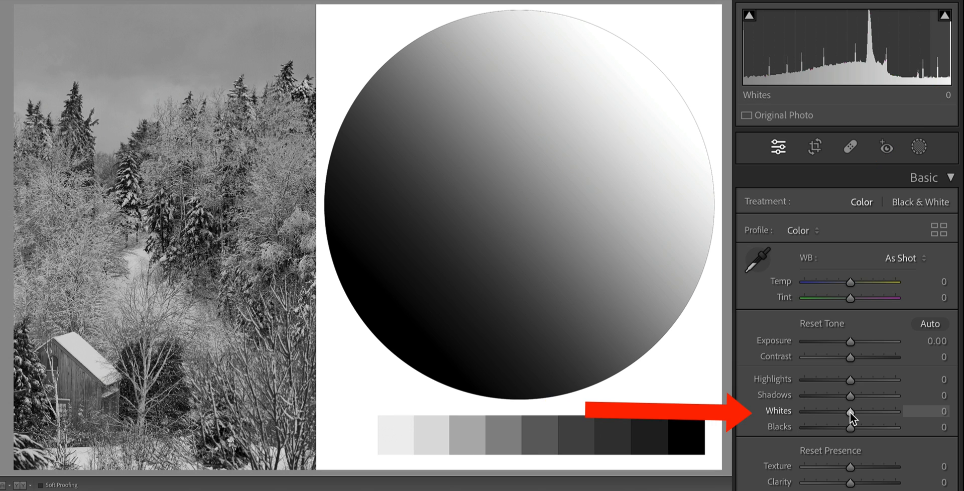
Alt-drag Whites up to about +60 while previewing highlight clipping
drag(851, 413, 858, 413)
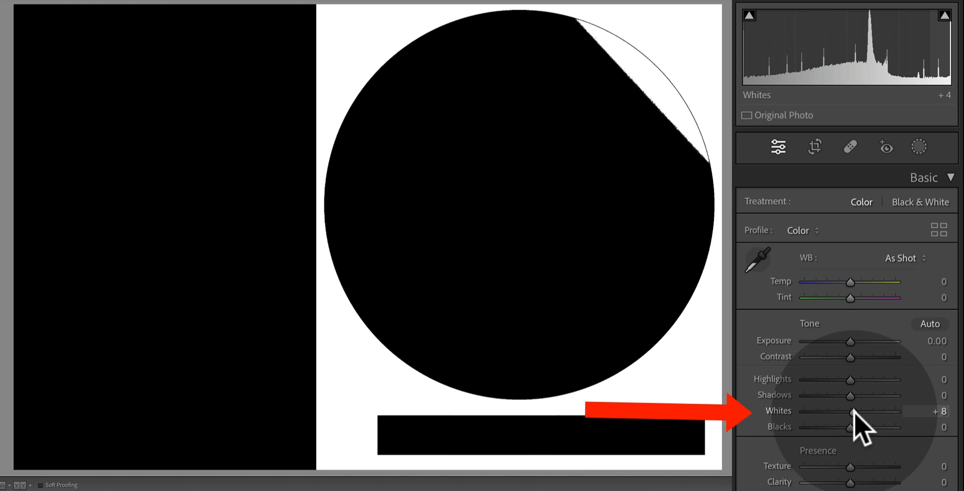
drag(853, 413, 873, 413)
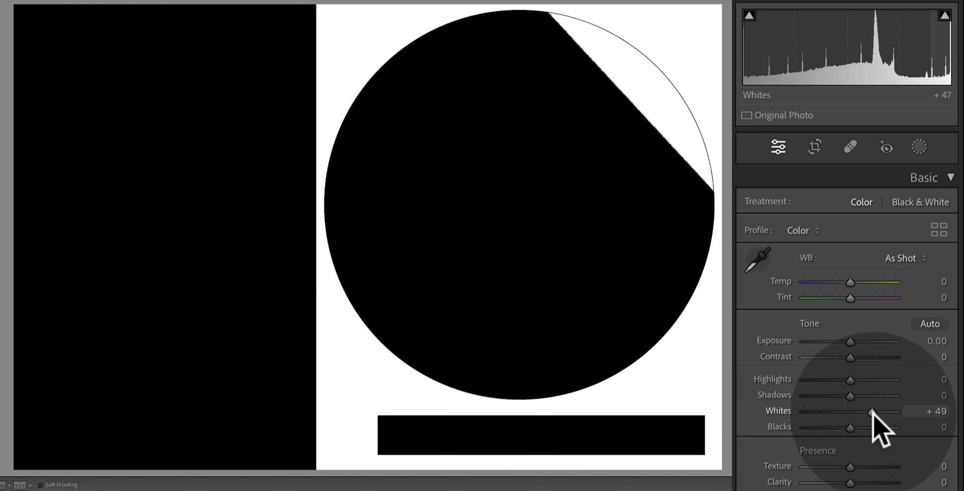
drag(872, 413, 878, 412)
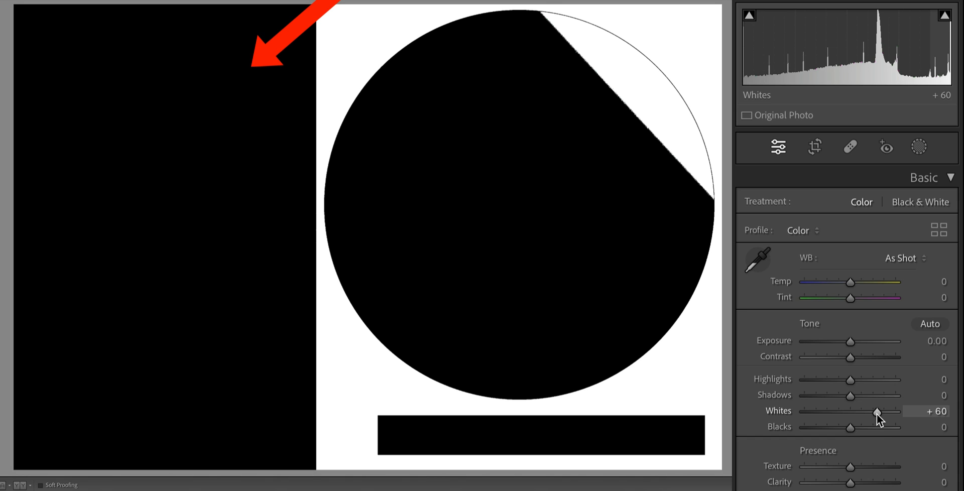
drag(876, 412, 895, 412)
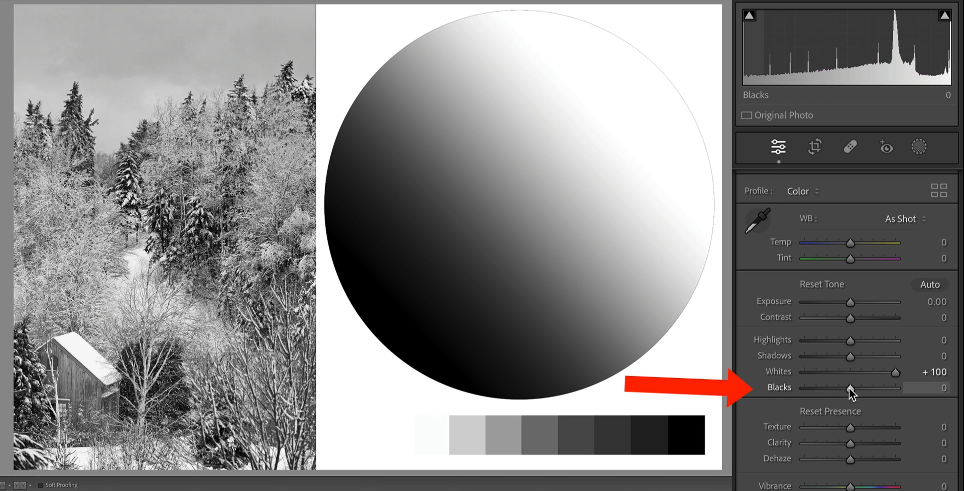
Alt-drag Blacks down to -100, then ease back to -41 so few shadows clip
drag(851, 388, 838, 387)
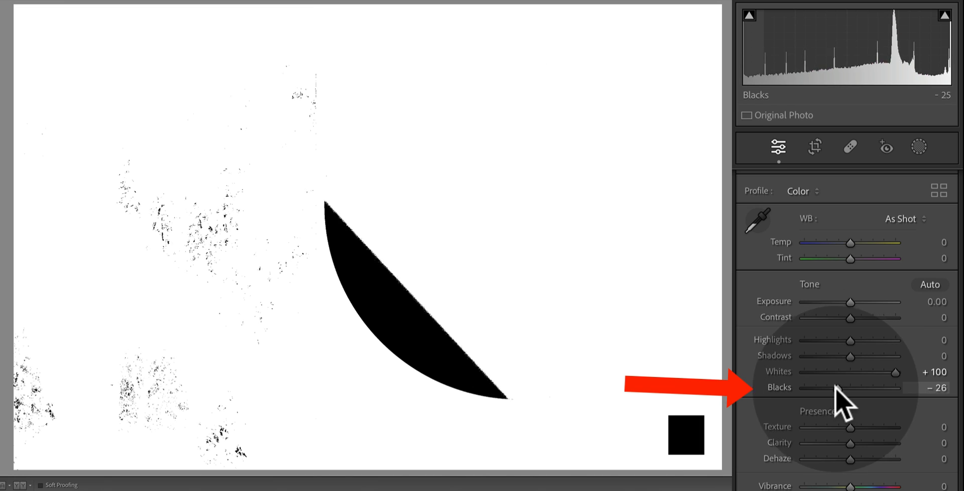
drag(852, 388, 805, 388)
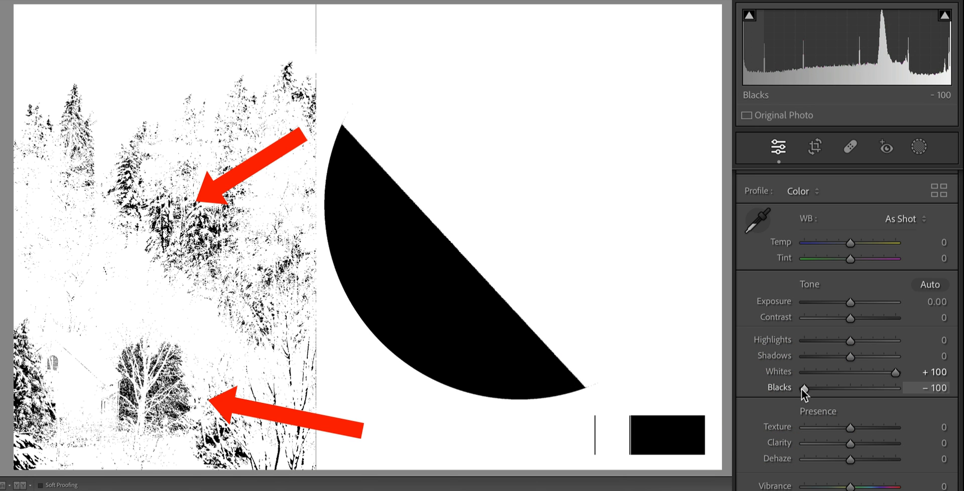
drag(801, 388, 808, 388)
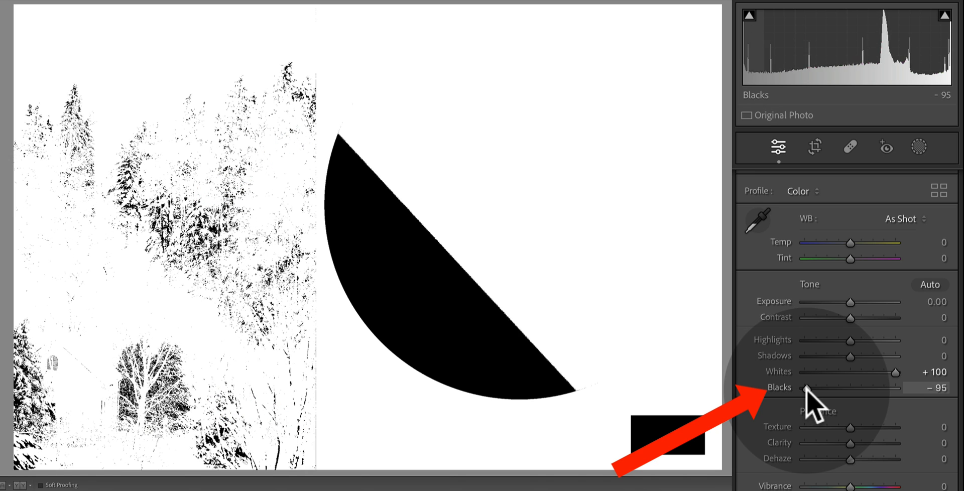
drag(807, 388, 834, 388)
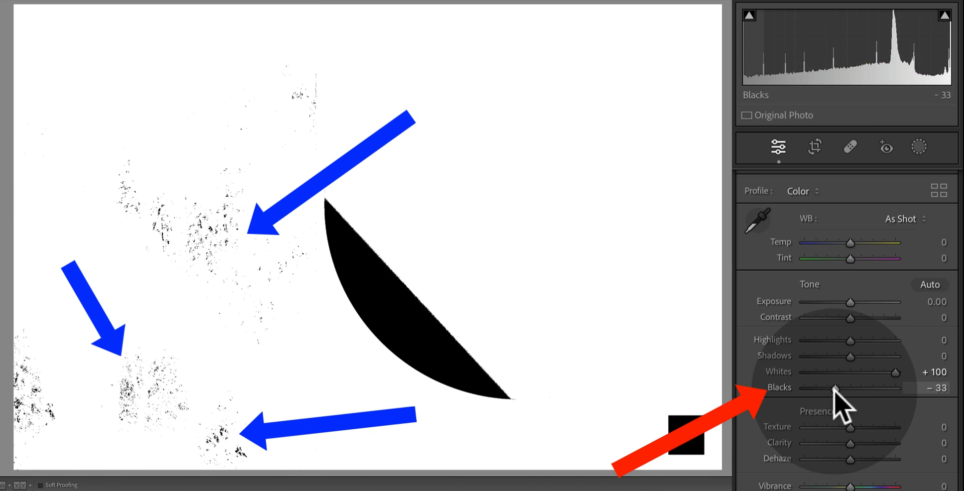
drag(835, 388, 830, 388)
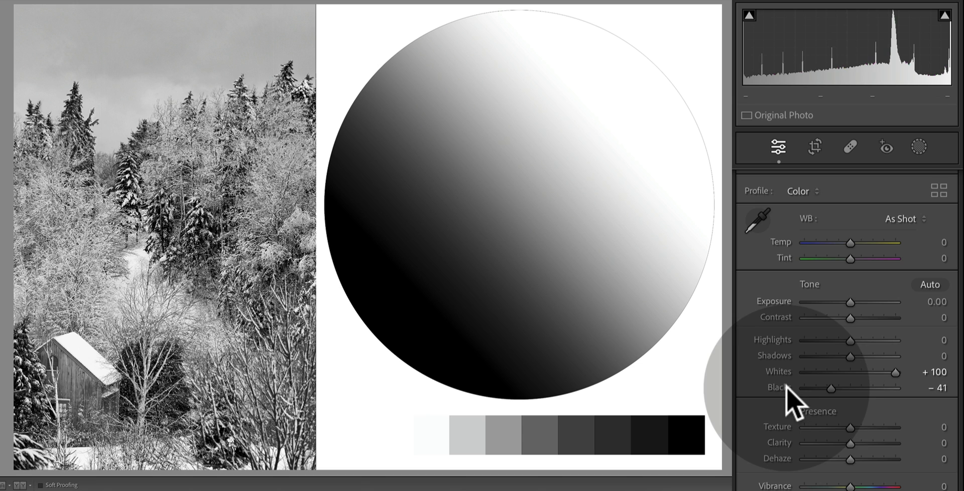
mouse_move(793, 397)
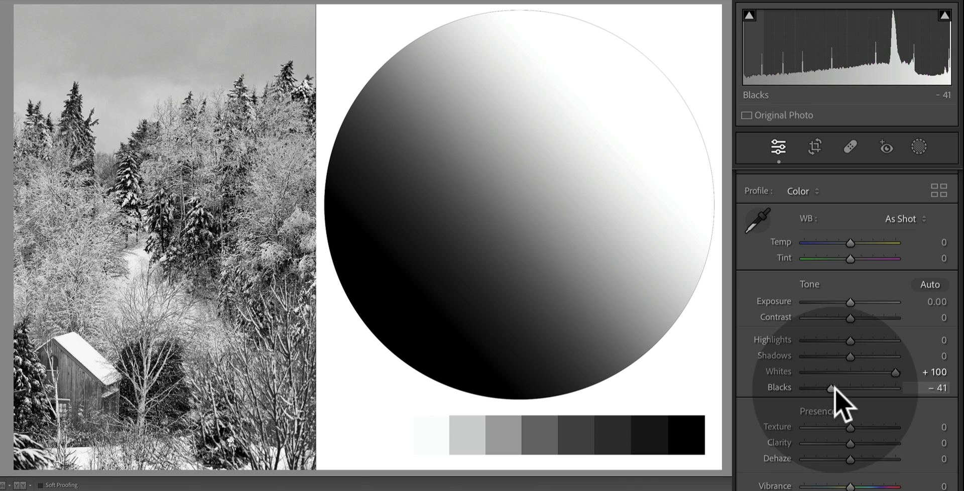
mouse_move(831, 392)
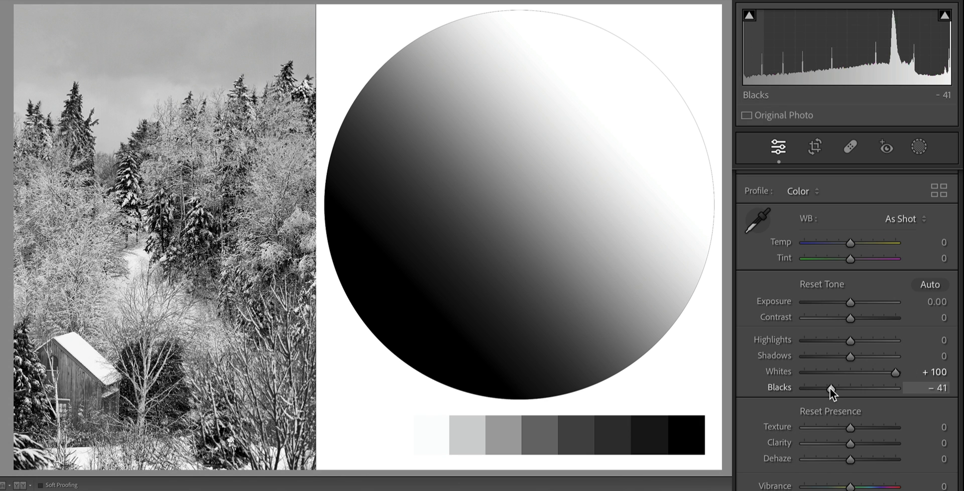
drag(835, 388, 800, 388)
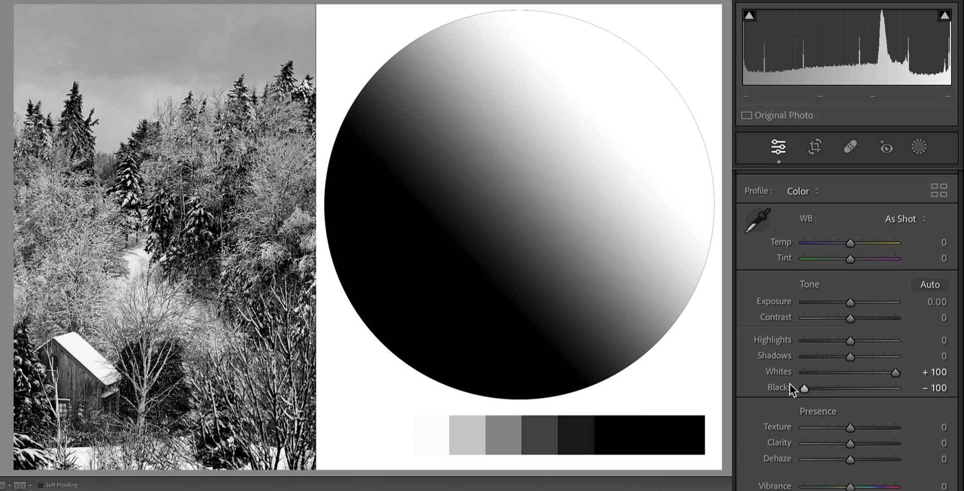
drag(803, 388, 835, 388)
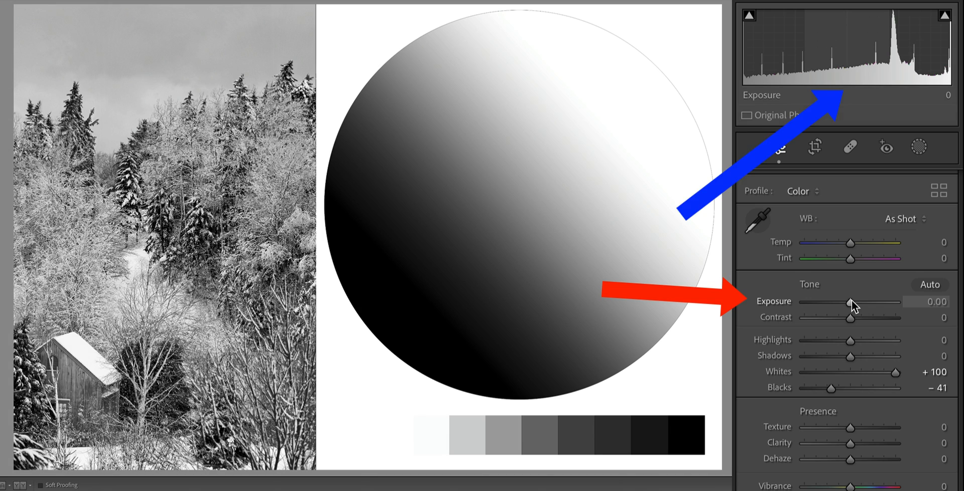
Lower Exposure to around -0.45, then nudge it back toward zero
drag(852, 301, 835, 301)
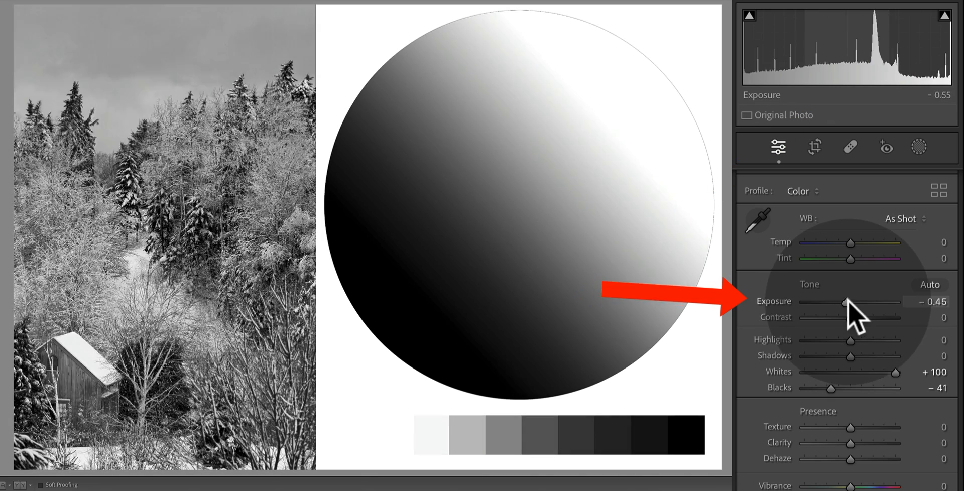
drag(836, 301, 851, 301)
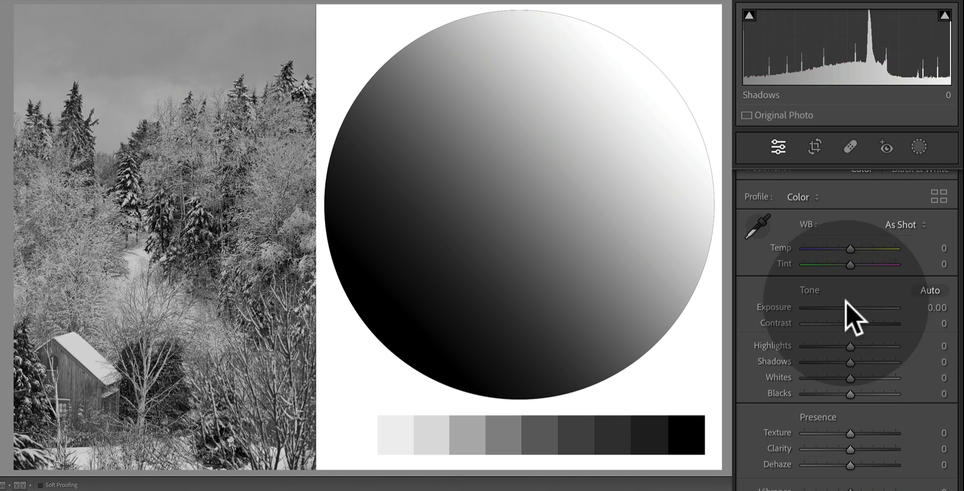
Create a Radial Gradient mask and draw its ellipse over the lower-left cabin
click(919, 146)
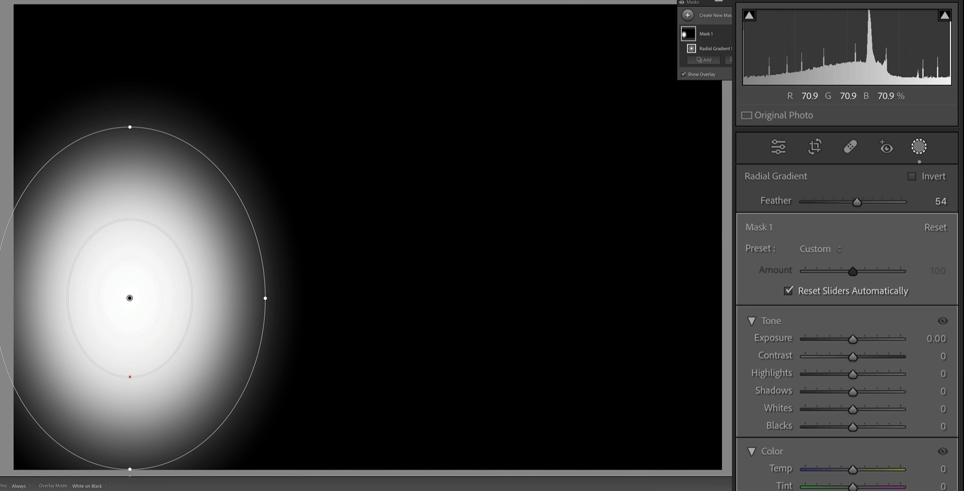
drag(130, 299, 103, 339)
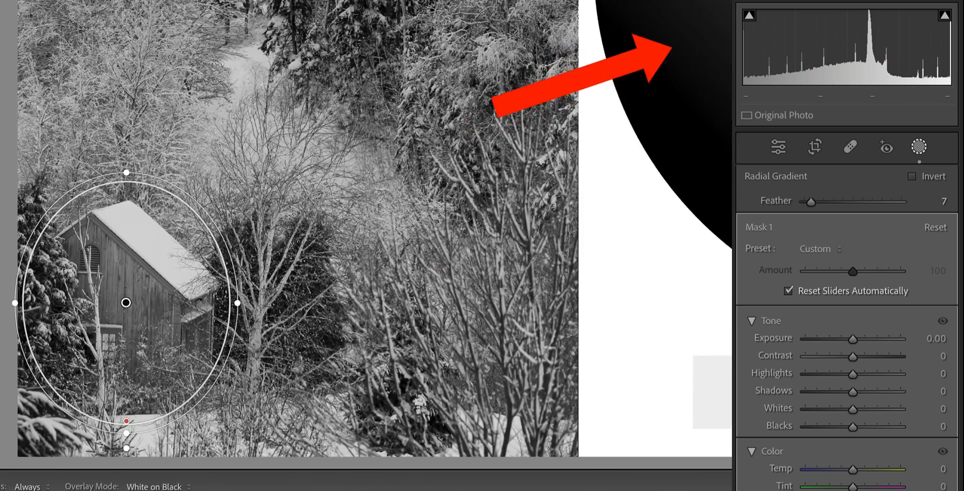
Set Mask 1 to Whites +100 and Blacks -41, leaving its Exposure at zero
drag(852, 407, 859, 407)
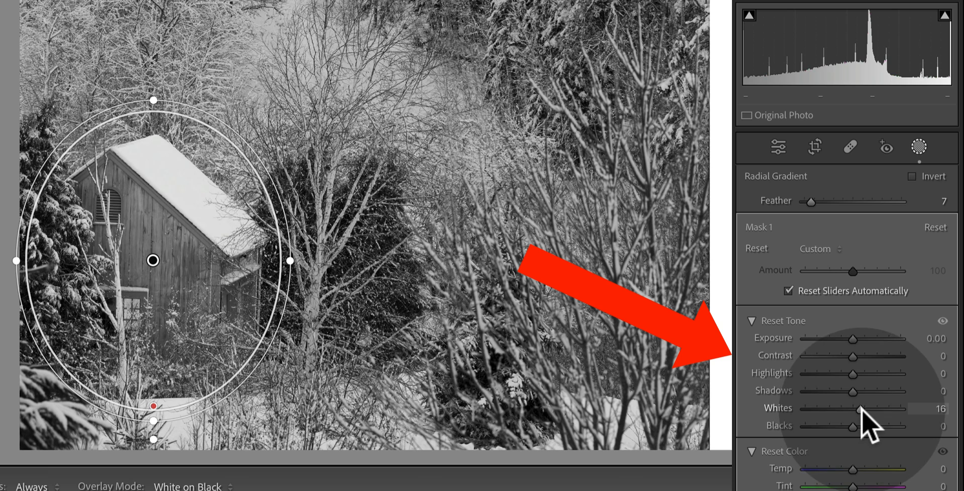
drag(861, 407, 901, 408)
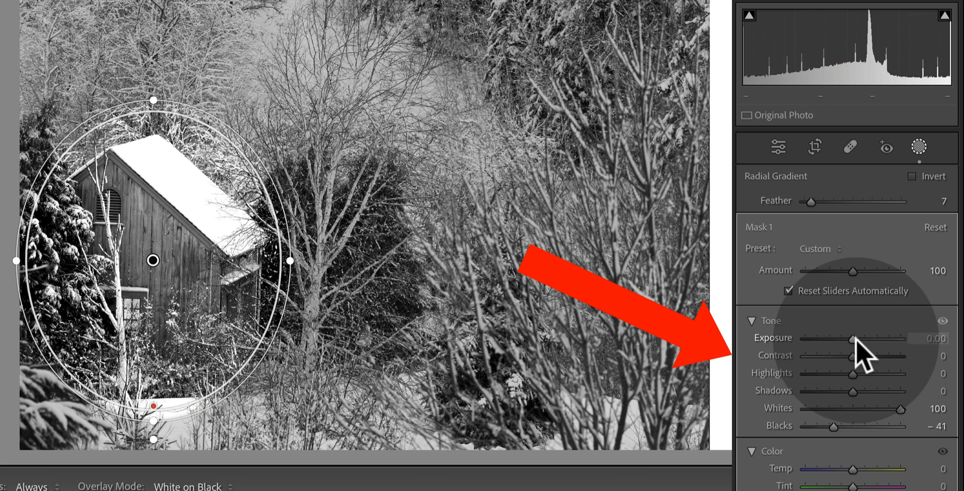
drag(855, 338, 850, 338)
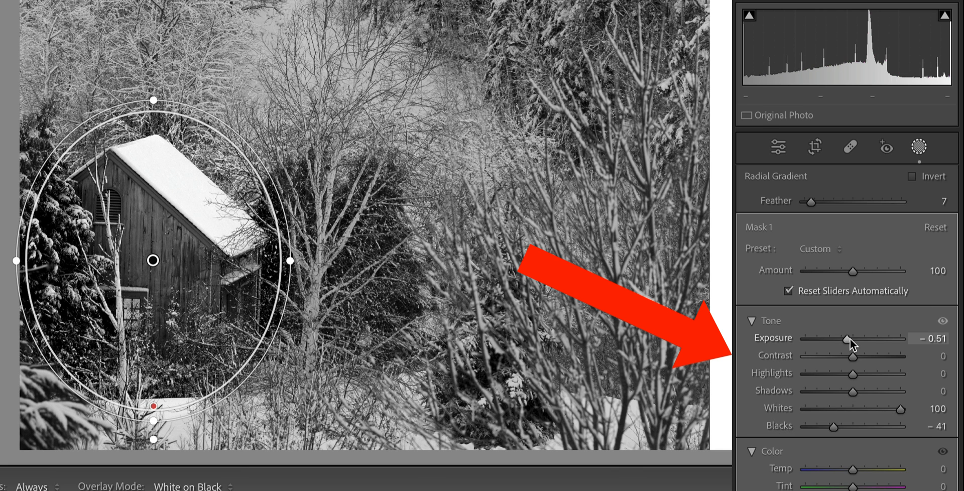
drag(852, 339, 864, 338)
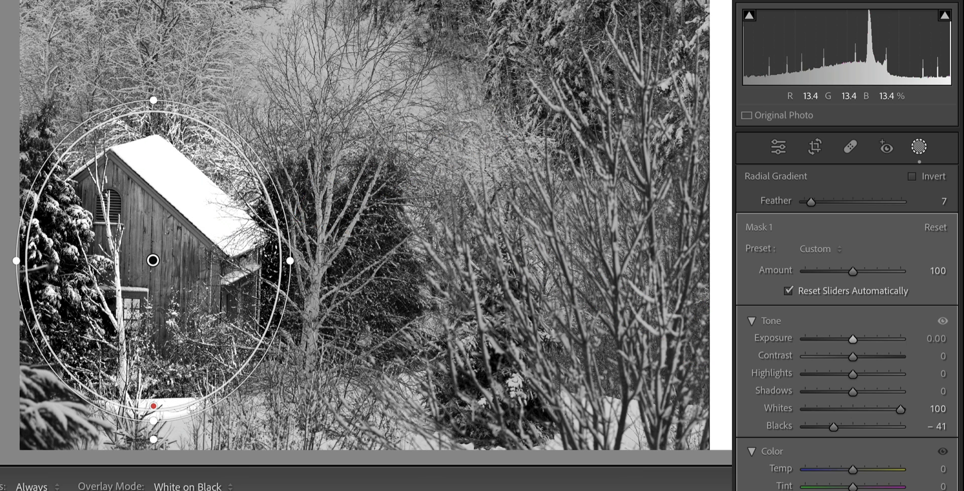
Widen the cabin mask's ellipse and raise its Feather to 43
drag(289, 260, 348, 261)
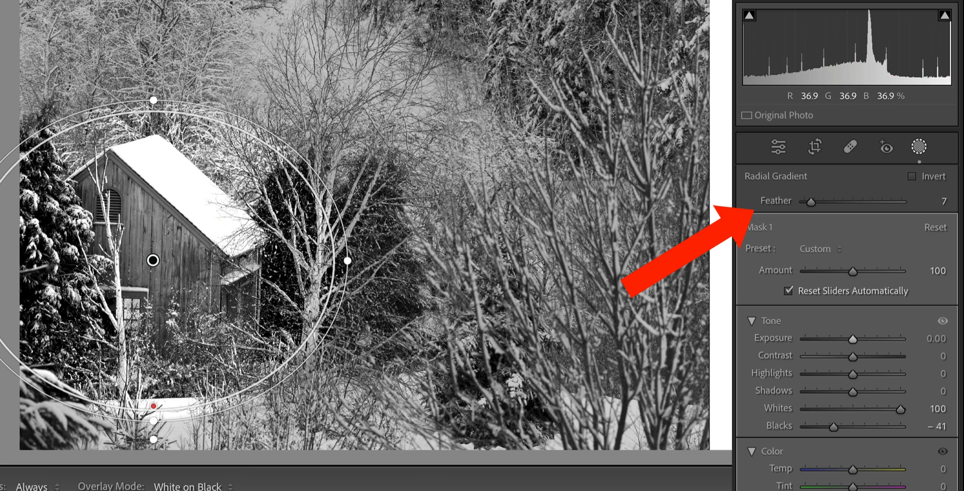
drag(812, 202, 848, 202)
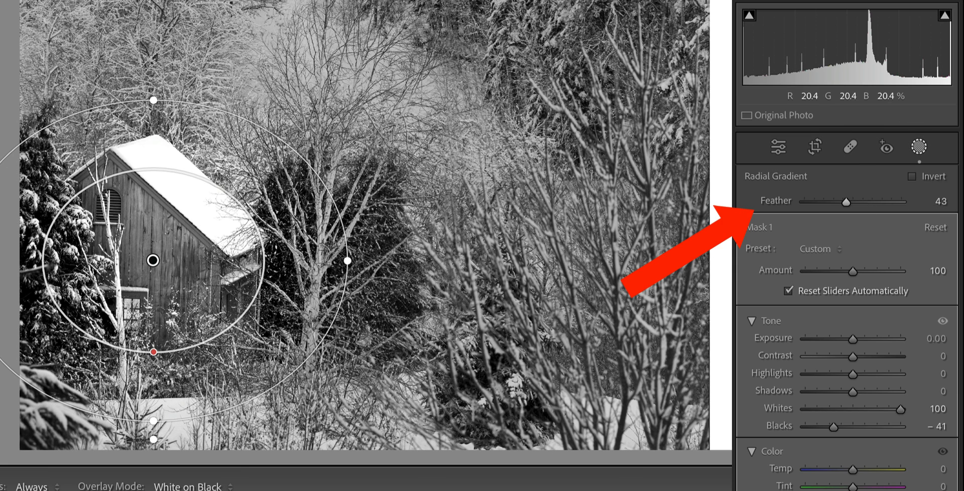